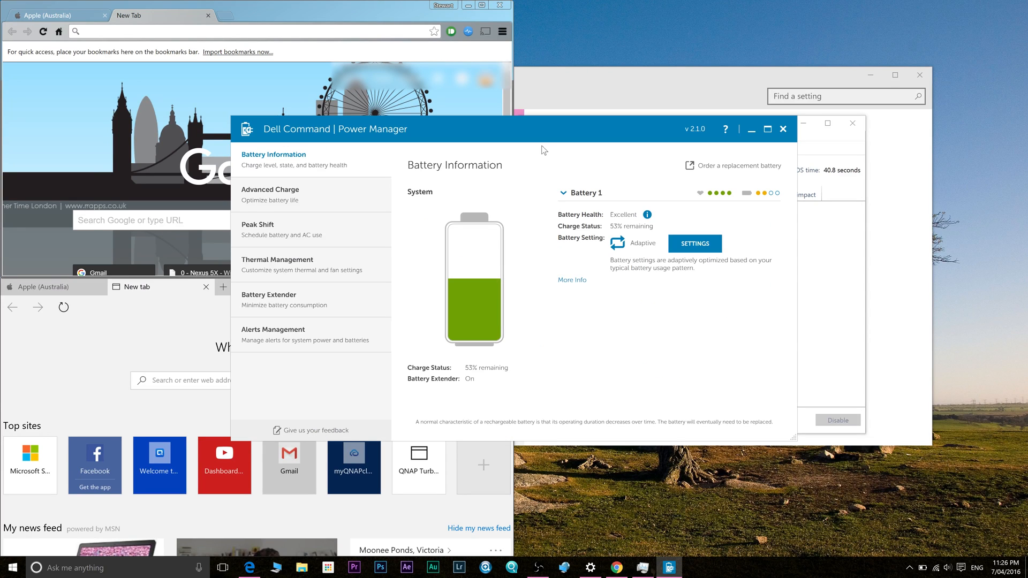
- Switch Battery Extender on from the Peak Shift page, then close the Power Manager window
{"action": "left_click", "coordinate": [257, 224]}
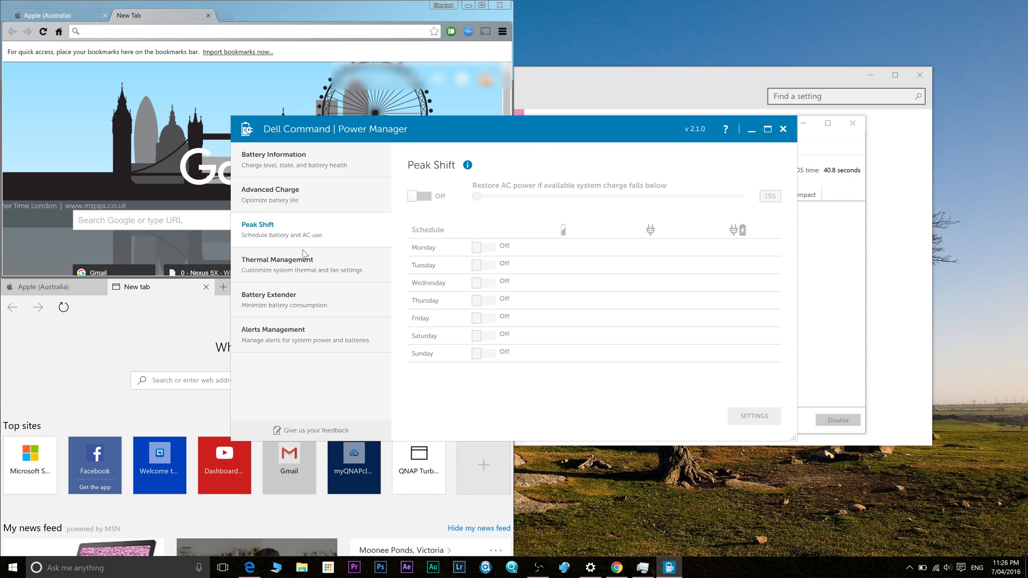
{"action": "left_click", "coordinate": [269, 299]}
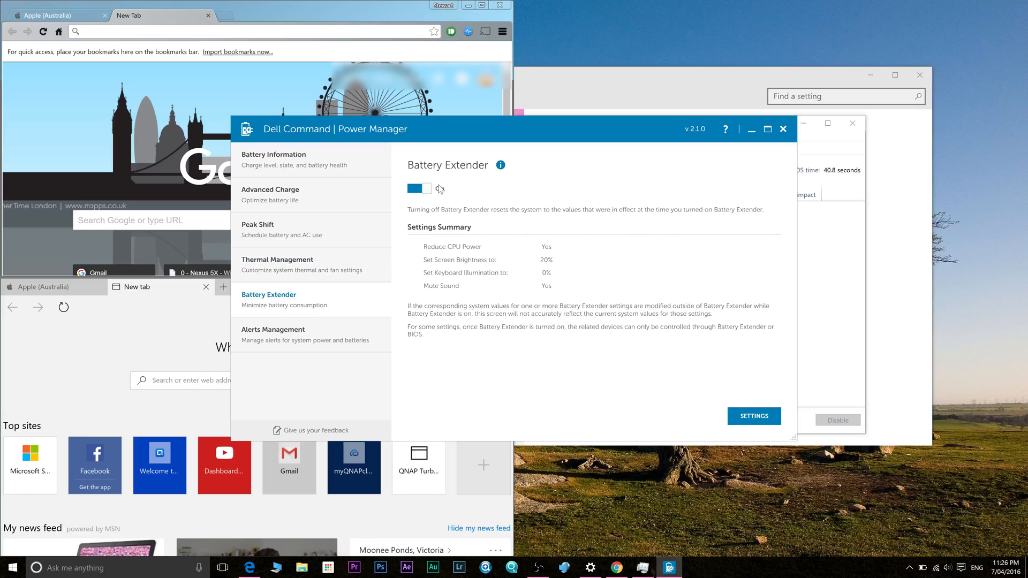
{"action": "left_click", "coordinate": [417, 188]}
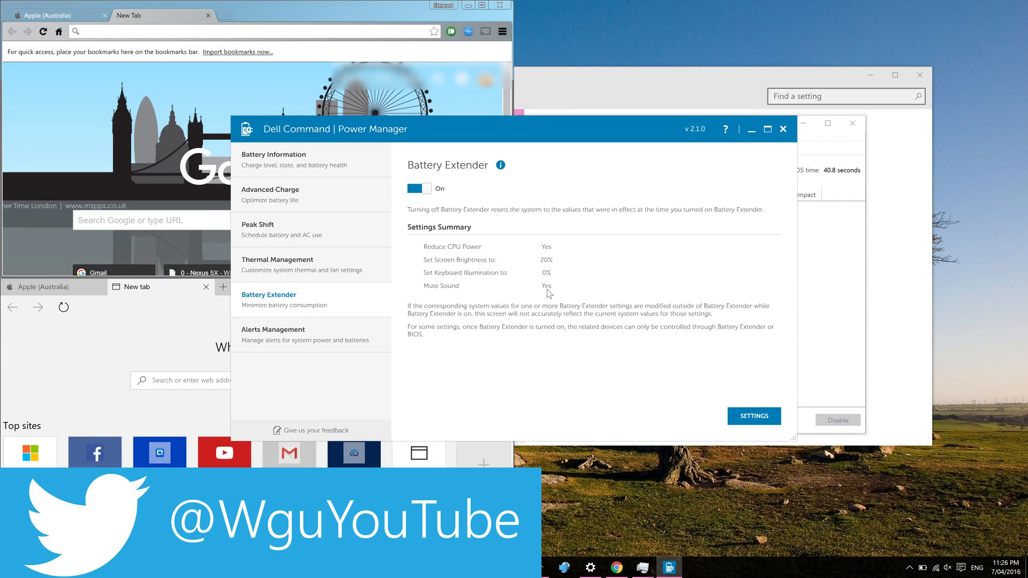
{"action": "mouse_move", "coordinate": [466, 290]}
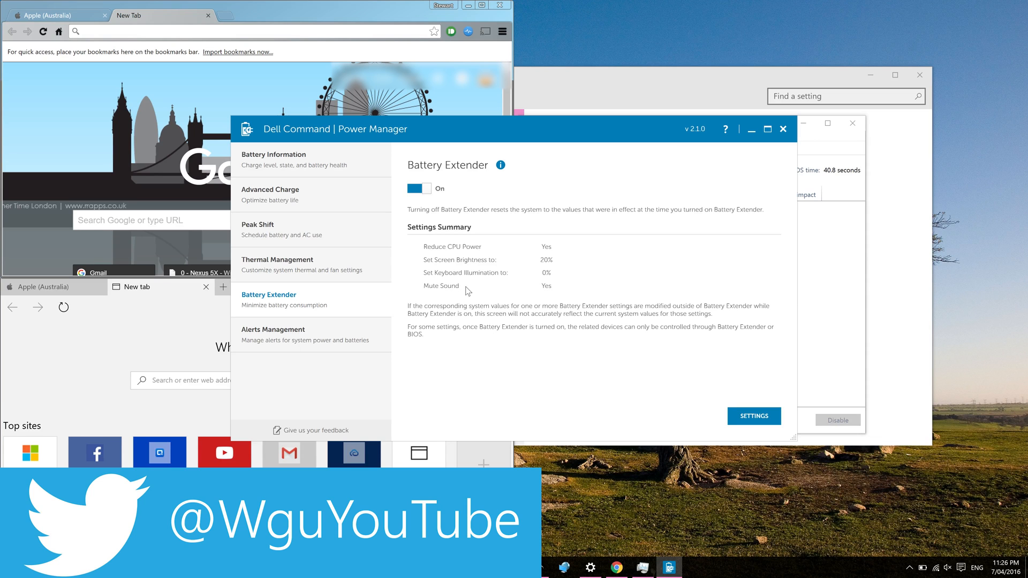
{"action": "mouse_move", "coordinate": [768, 143]}
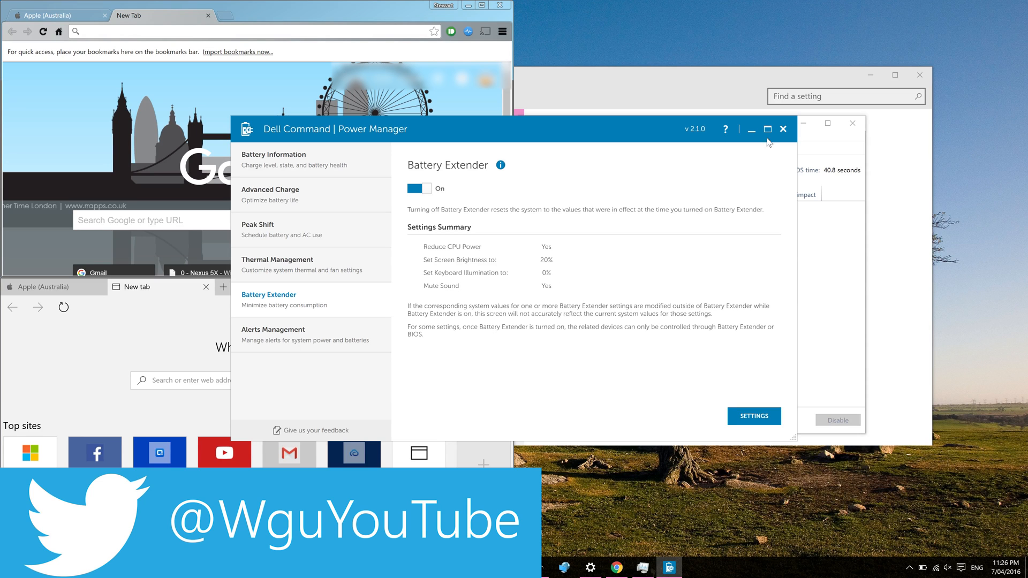
{"action": "left_click", "coordinate": [782, 129]}
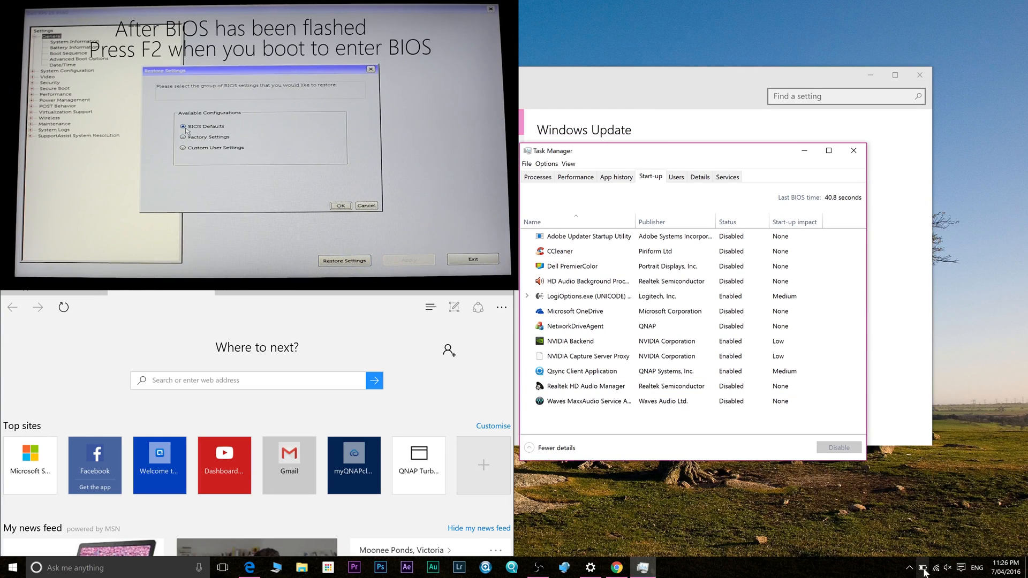
{"action": "left_click", "coordinate": [935, 568]}
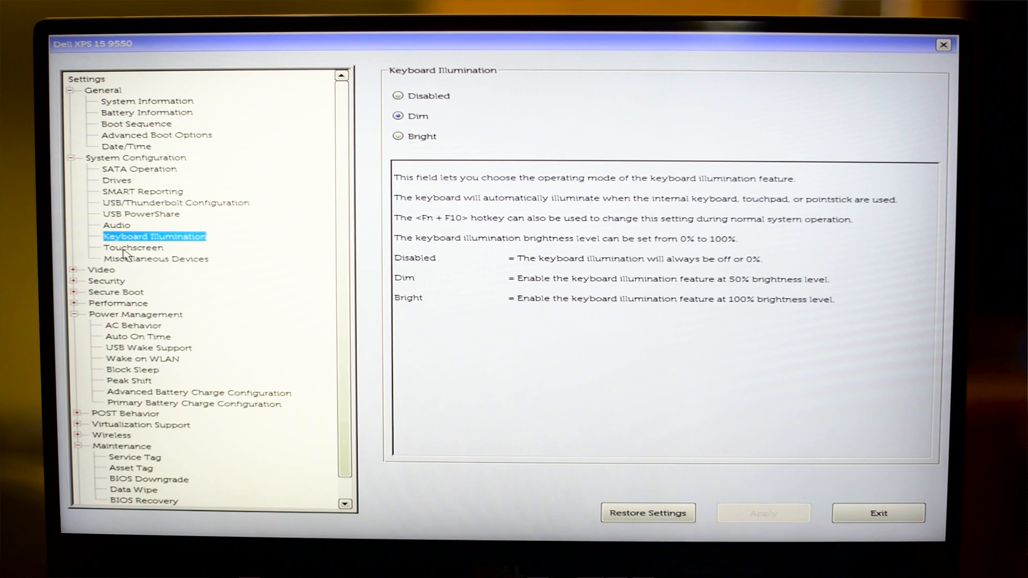
- Untick Touchscreen and set Keyboard Illumination to Disabled under System Configuration
{"action": "left_click", "coordinate": [133, 247]}
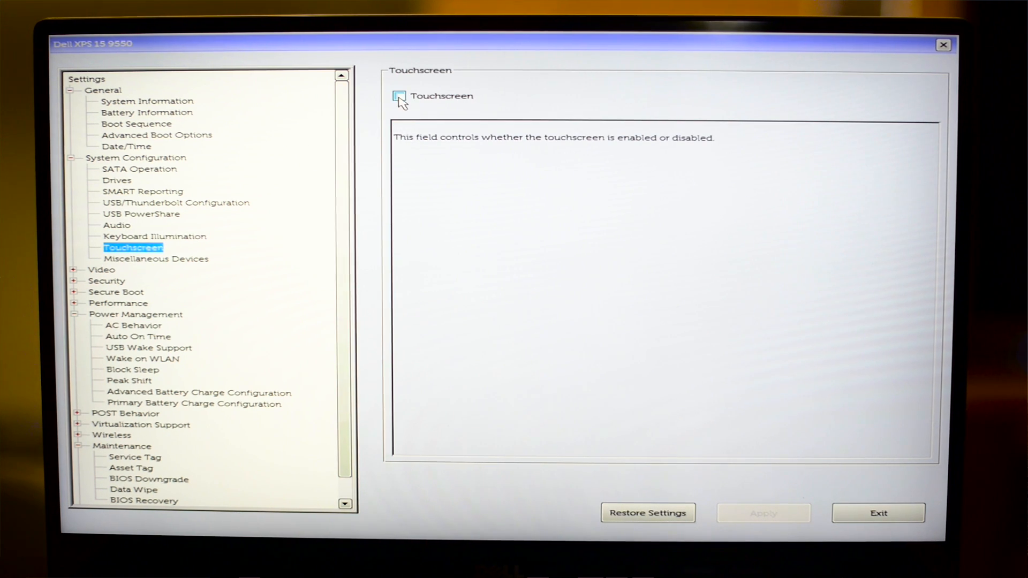
{"action": "left_click", "coordinate": [398, 96]}
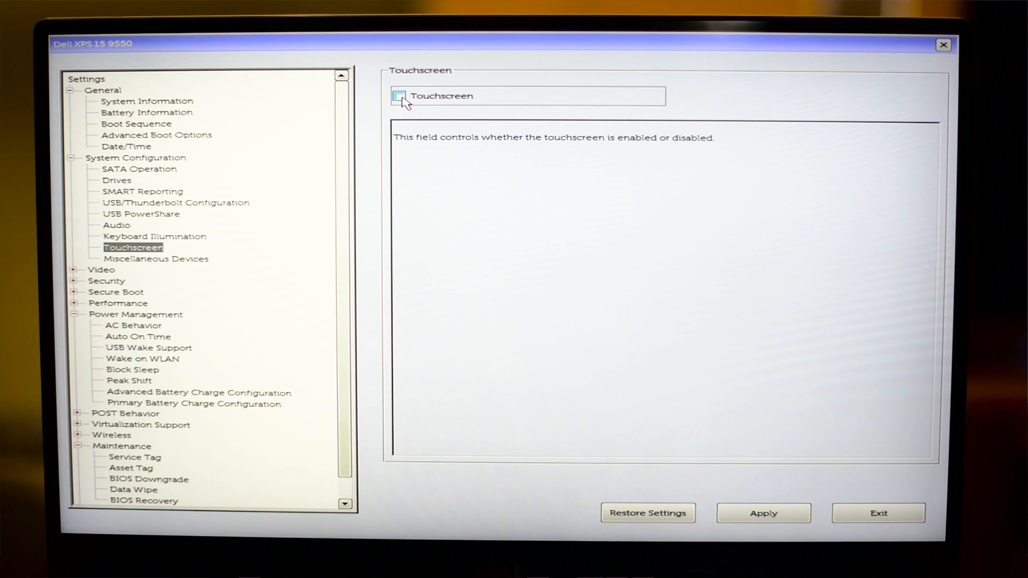
{"action": "left_click", "coordinate": [399, 96]}
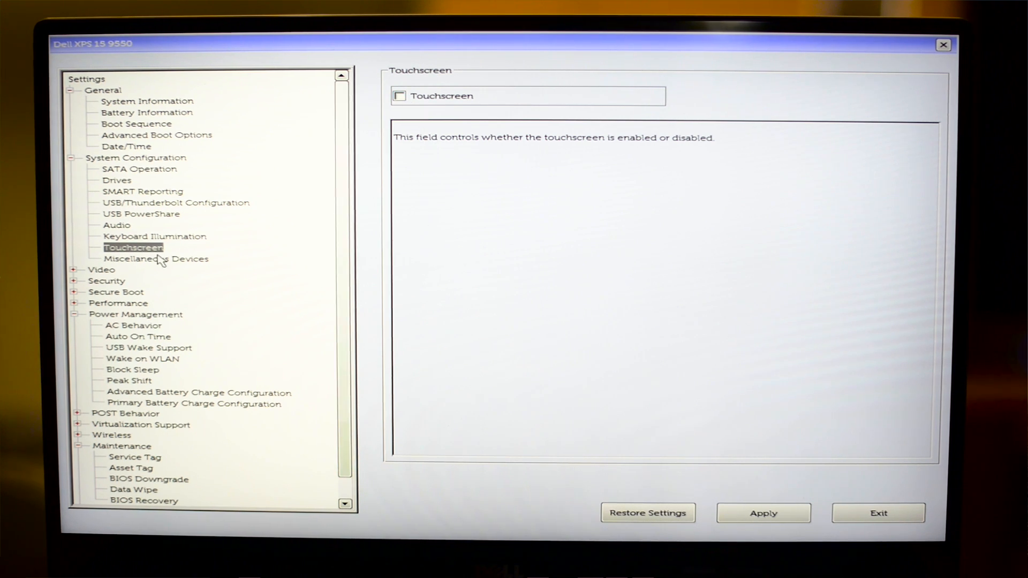
{"action": "left_click", "coordinate": [155, 236]}
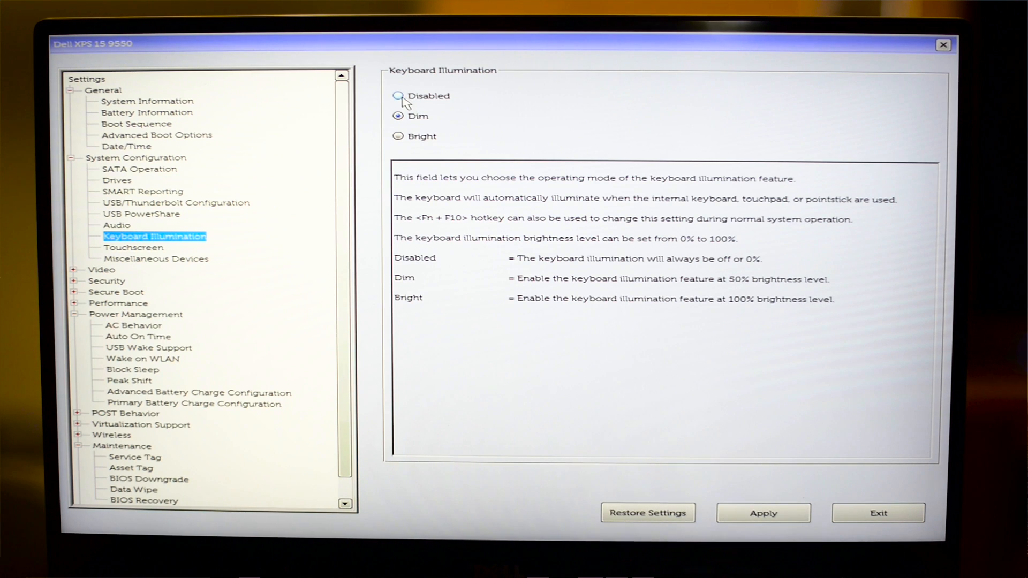
{"action": "left_click", "coordinate": [397, 96]}
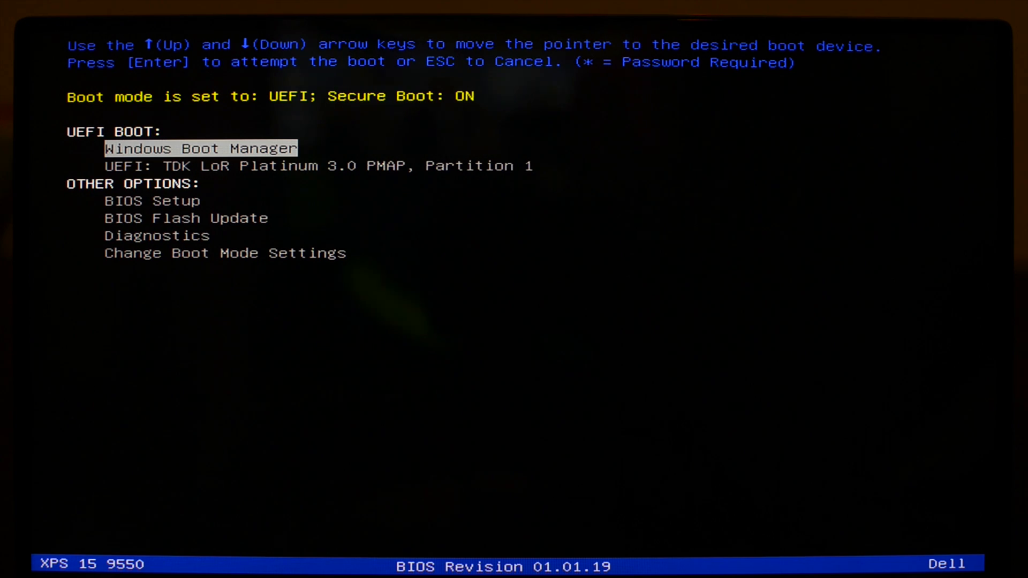
- Boot the chosen startup device and view the Time and currency format choices in Windows Setup
{"action": "key", "text": "enter"}
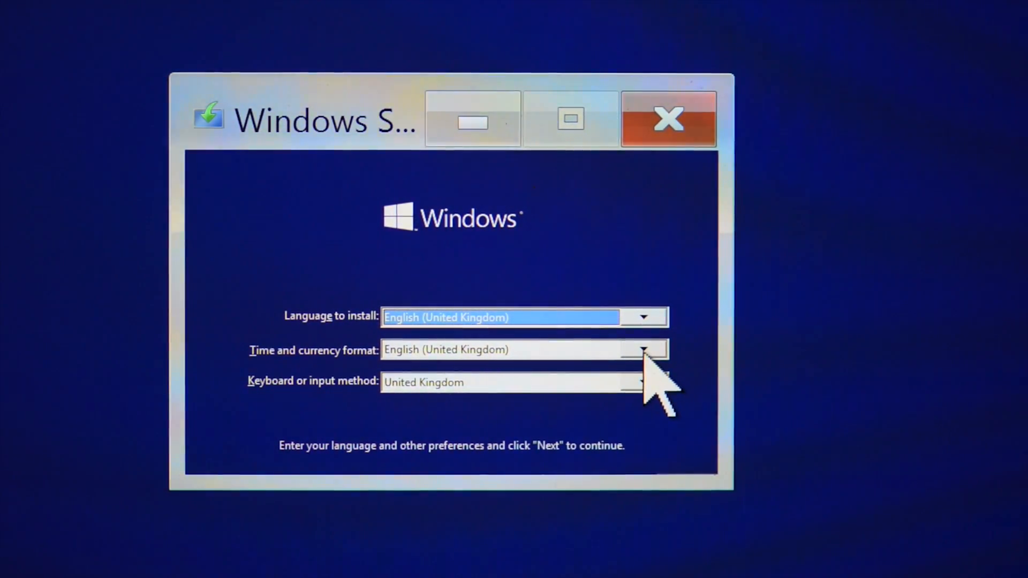
{"action": "left_click", "coordinate": [645, 350]}
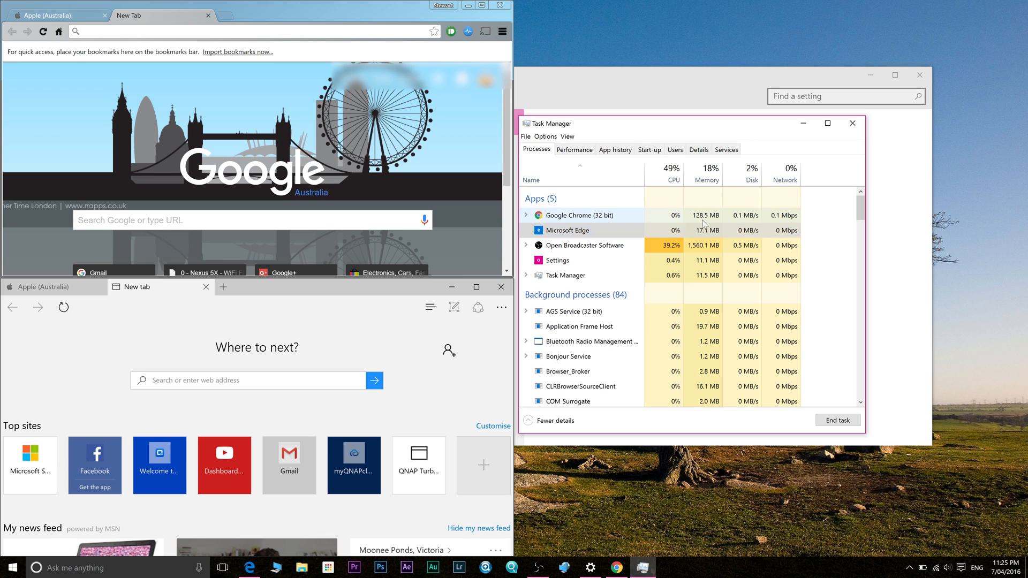
{"action": "left_click", "coordinate": [648, 149]}
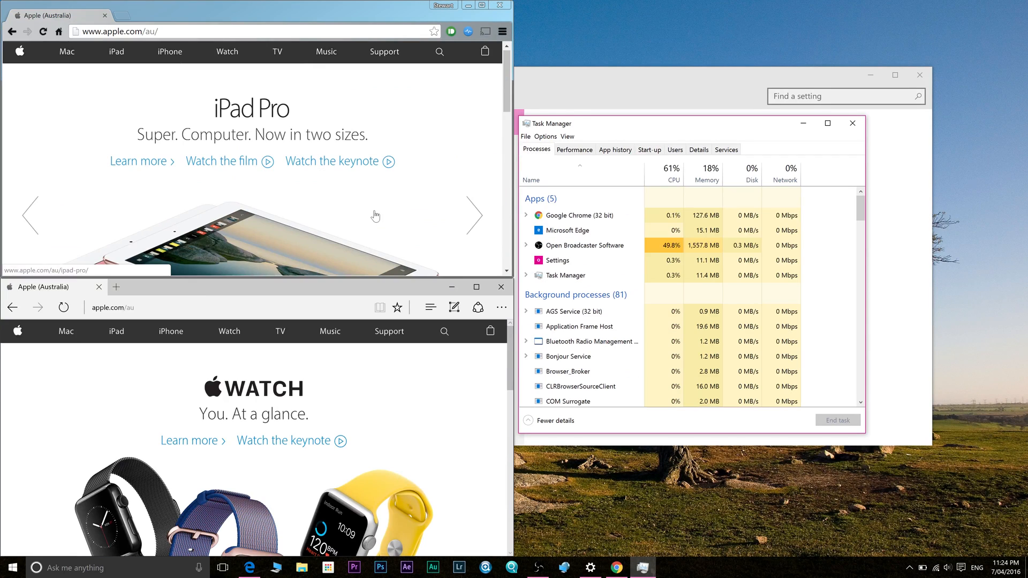
{"action": "left_click", "coordinate": [557, 261]}
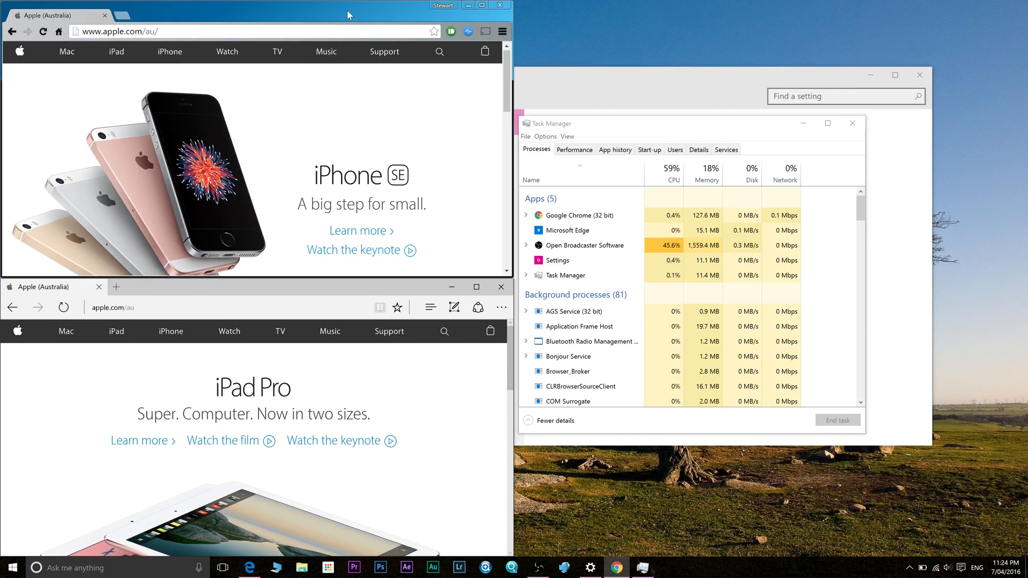
{"action": "left_click", "coordinate": [124, 15]}
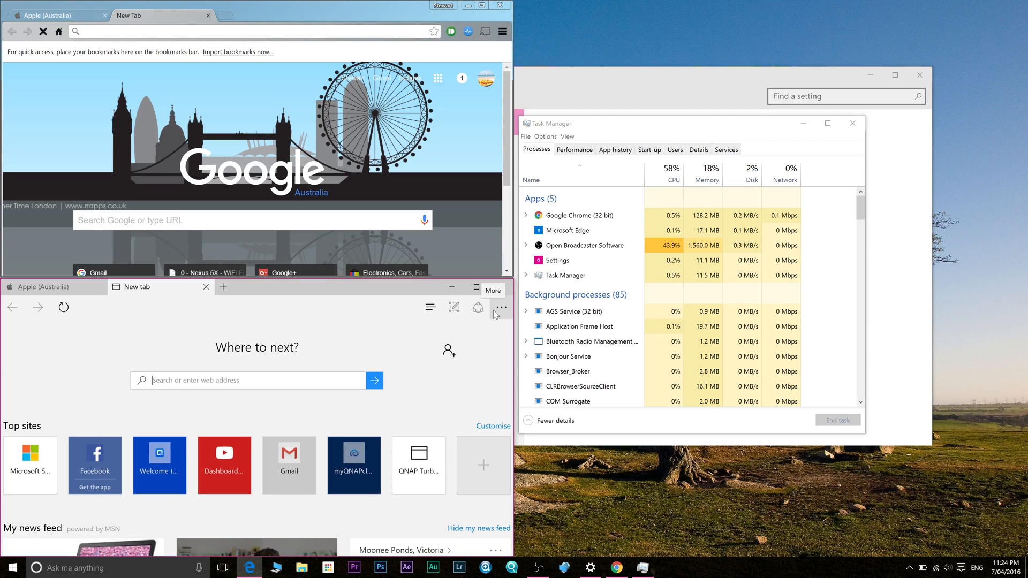
{"action": "left_click", "coordinate": [649, 149]}
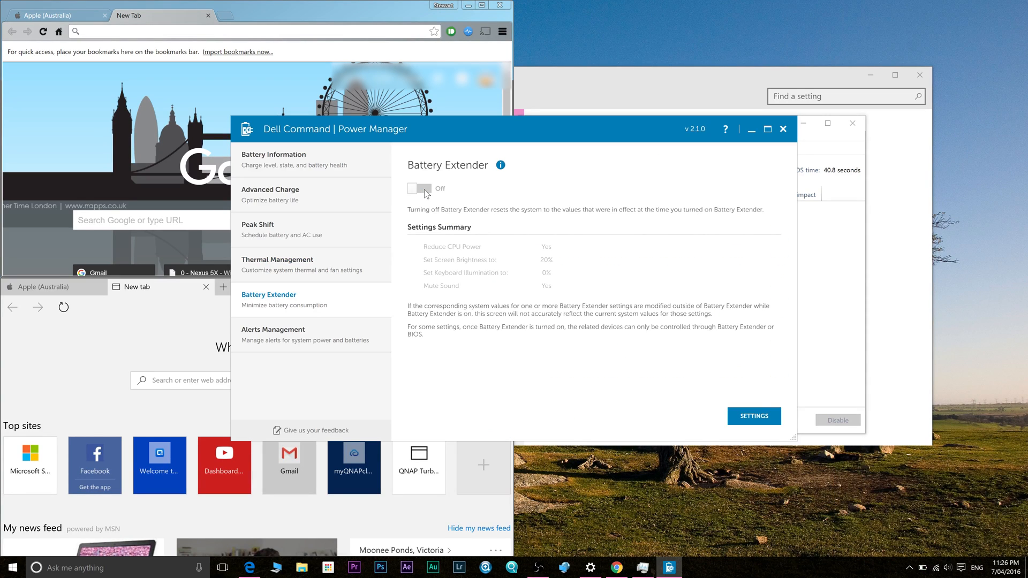
{"action": "mouse_move", "coordinate": [424, 195]}
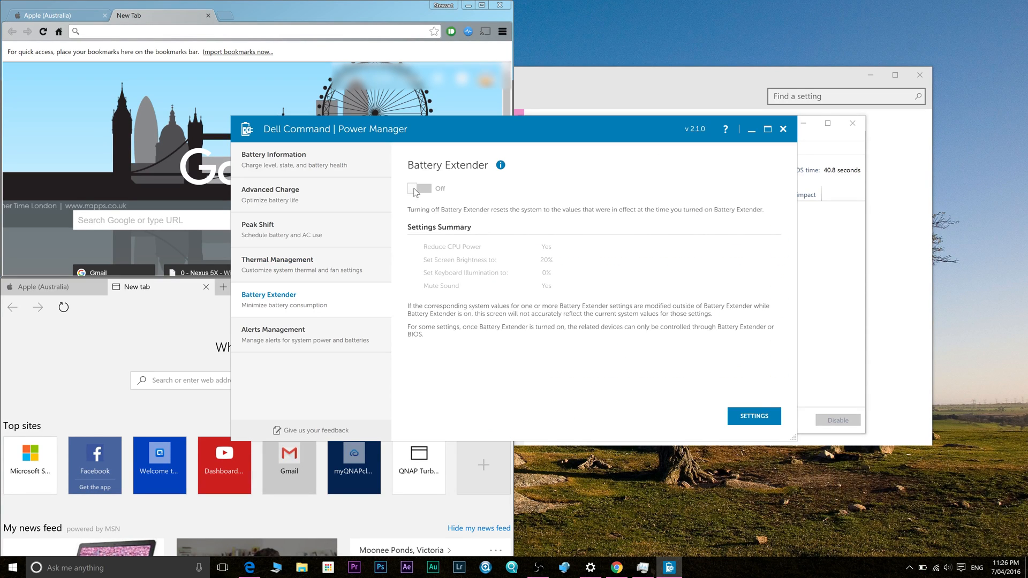
- Toggle Battery Extender to Off on its settings page
{"action": "left_click", "coordinate": [418, 188]}
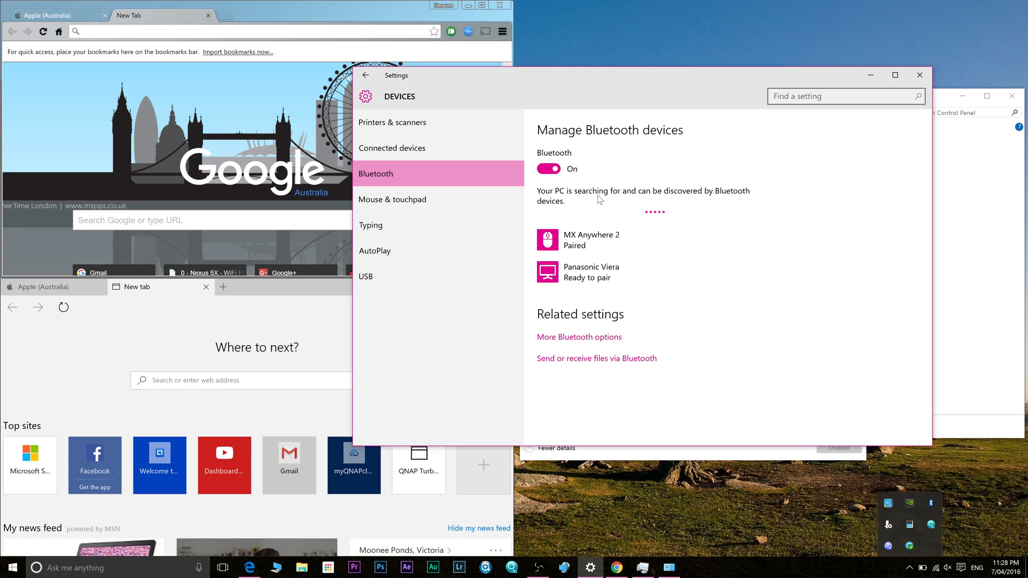
- Switch the Bluetooth toggle to Off on the Bluetooth devices page
{"action": "left_click", "coordinate": [549, 168]}
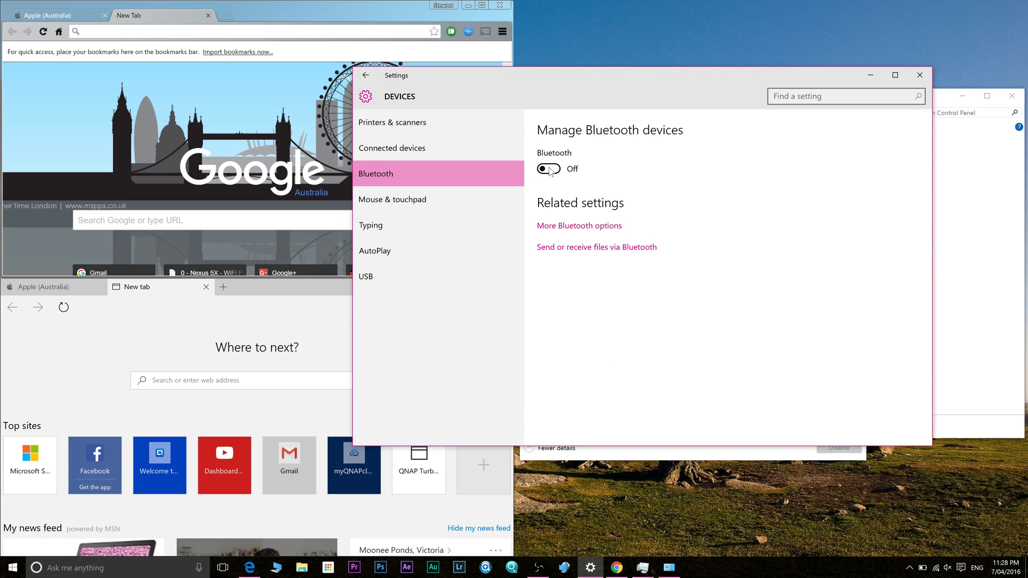
{"action": "left_click", "coordinate": [547, 168]}
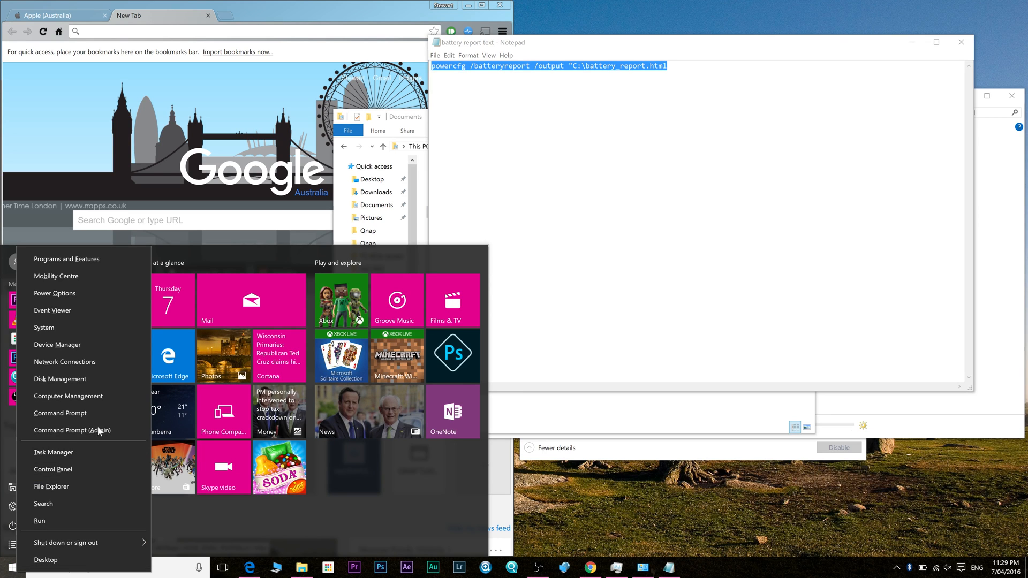
- Run powercfg from an admin Command Prompt and select battery_report.html on Local Disk (C:)
{"action": "left_click", "coordinate": [72, 430]}
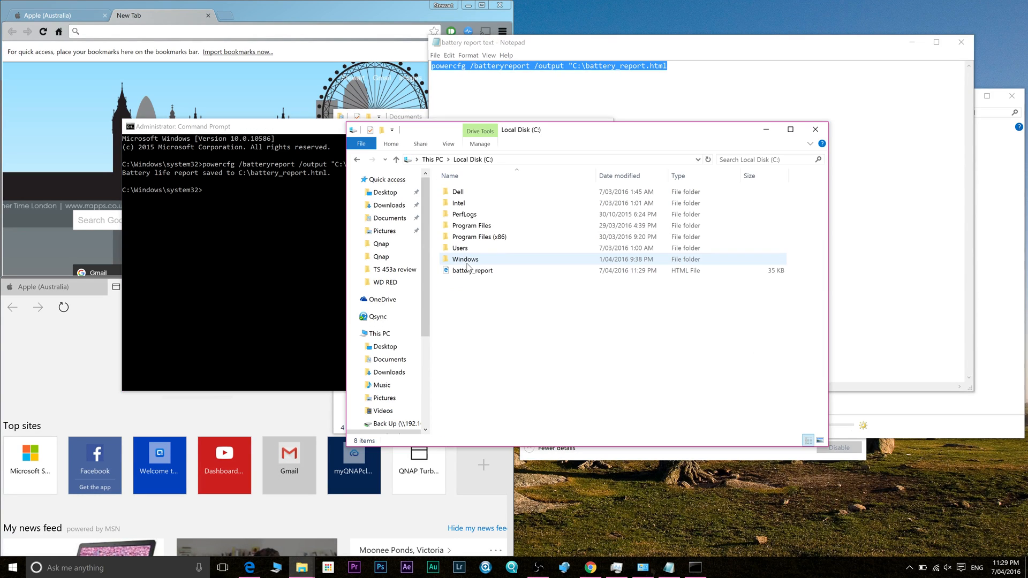
{"action": "left_click", "coordinate": [472, 270]}
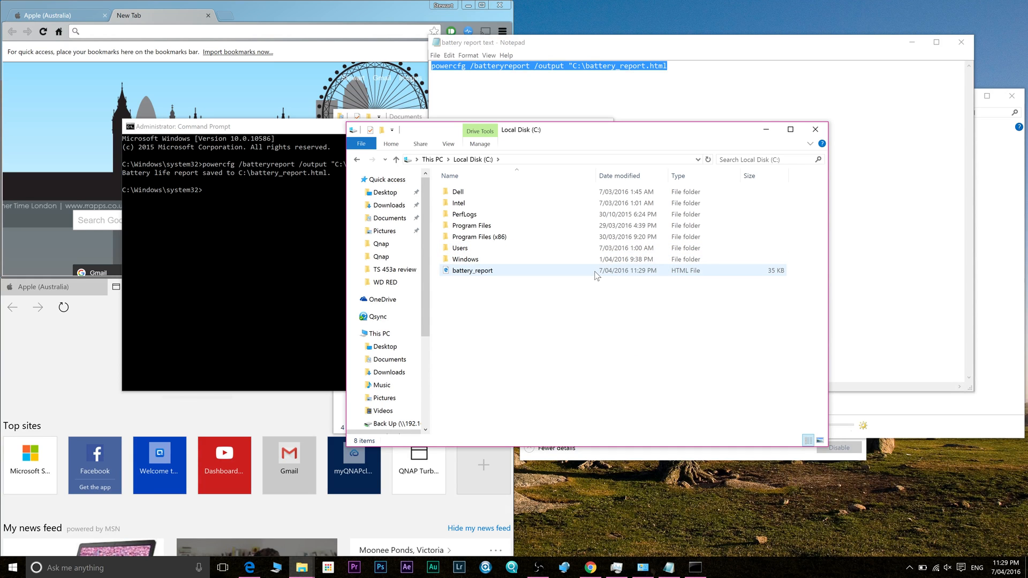
- Open battery_report.html in Edge maximized and scroll through the battery capacities and usage
{"action": "double_click", "coordinate": [472, 270]}
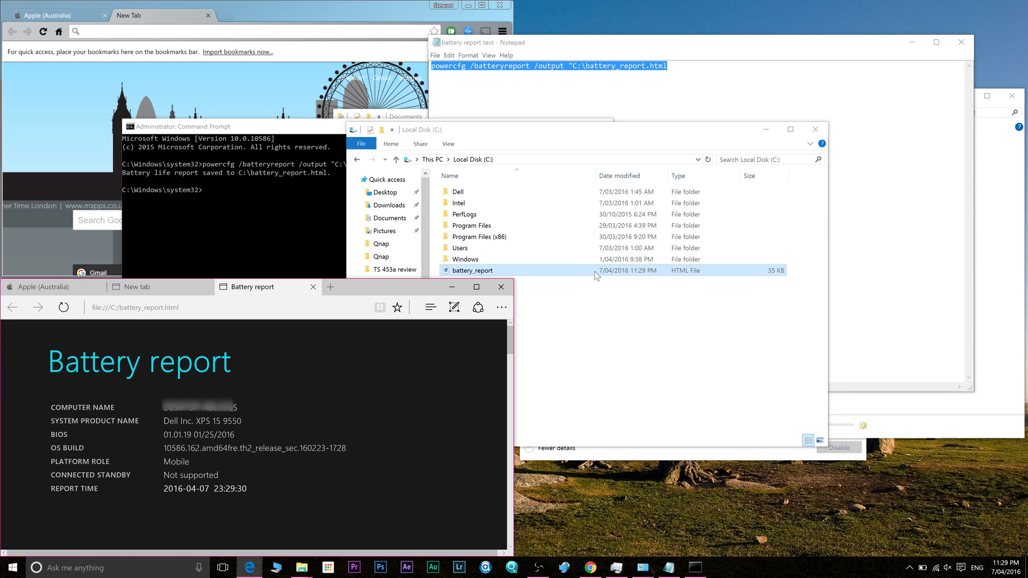
{"action": "left_click", "coordinate": [476, 286]}
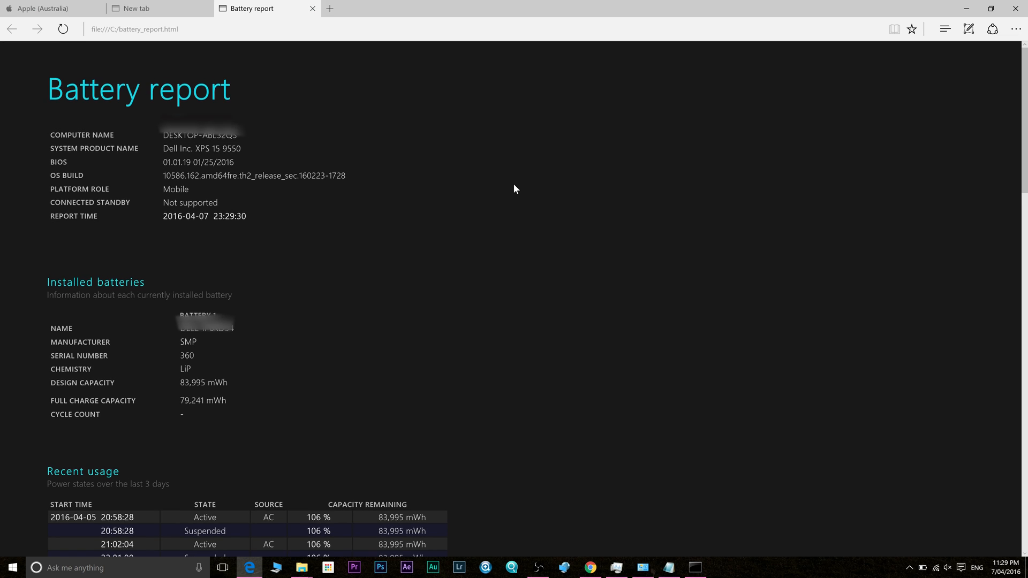
{"action": "scroll", "scroll_direction": "down", "scroll_amount": 3}
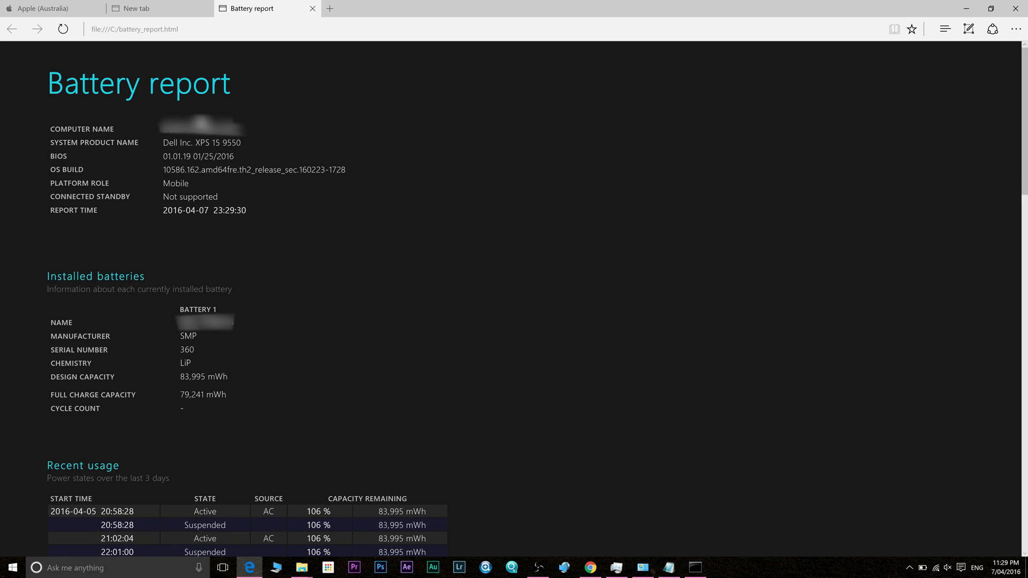